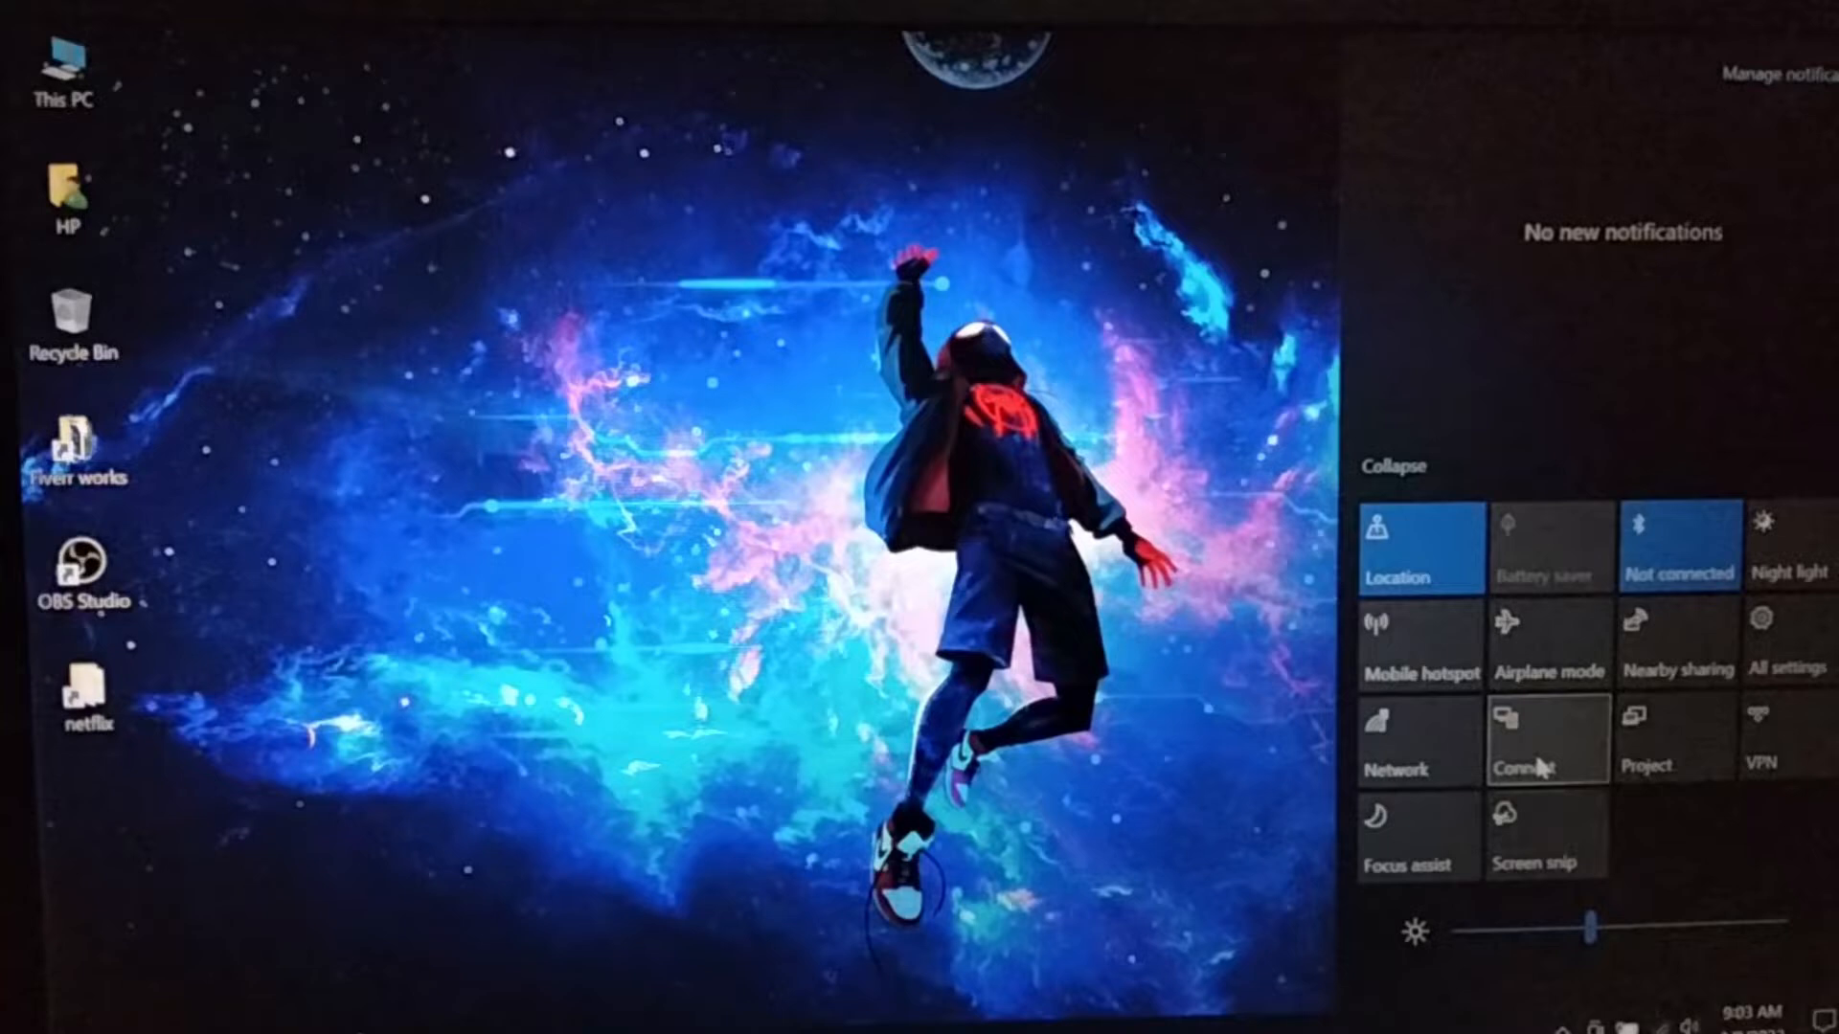
Step: Search for wireless displays from the Action Center Connect tile
click(1548, 739)
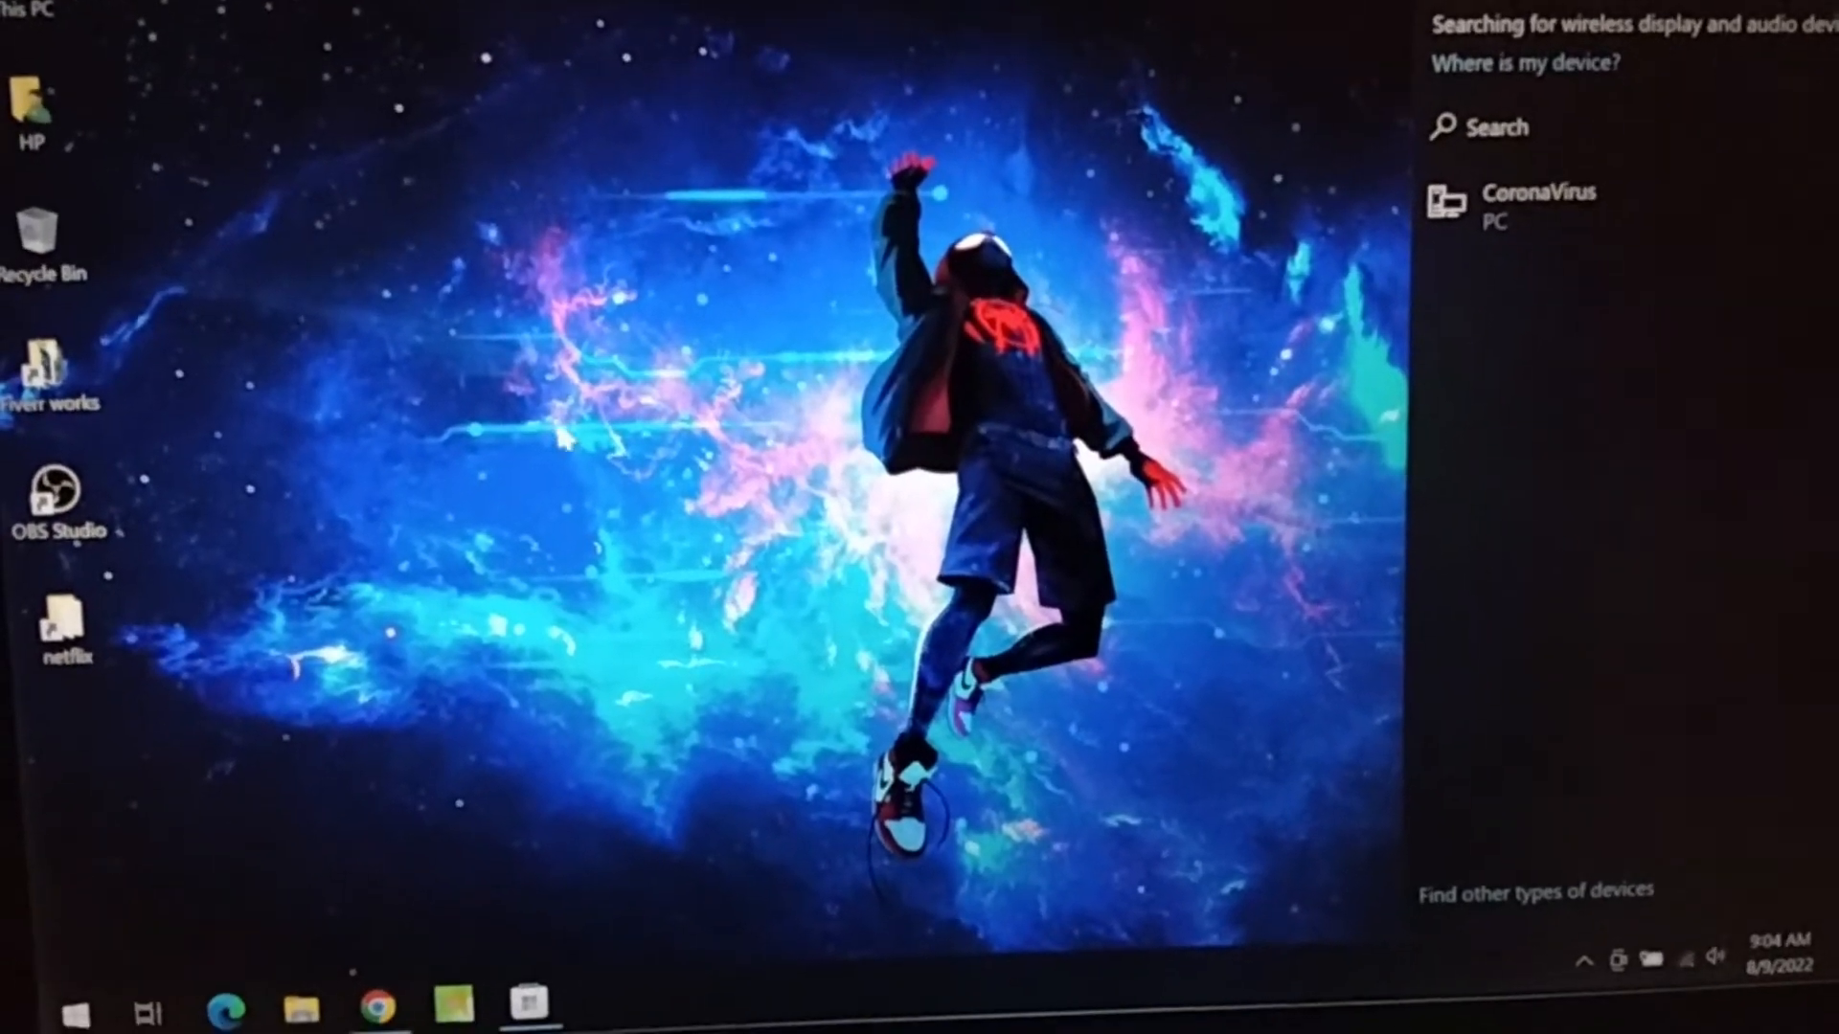
Step: Bring up the Projecting to this PC settings page
click(79, 1007)
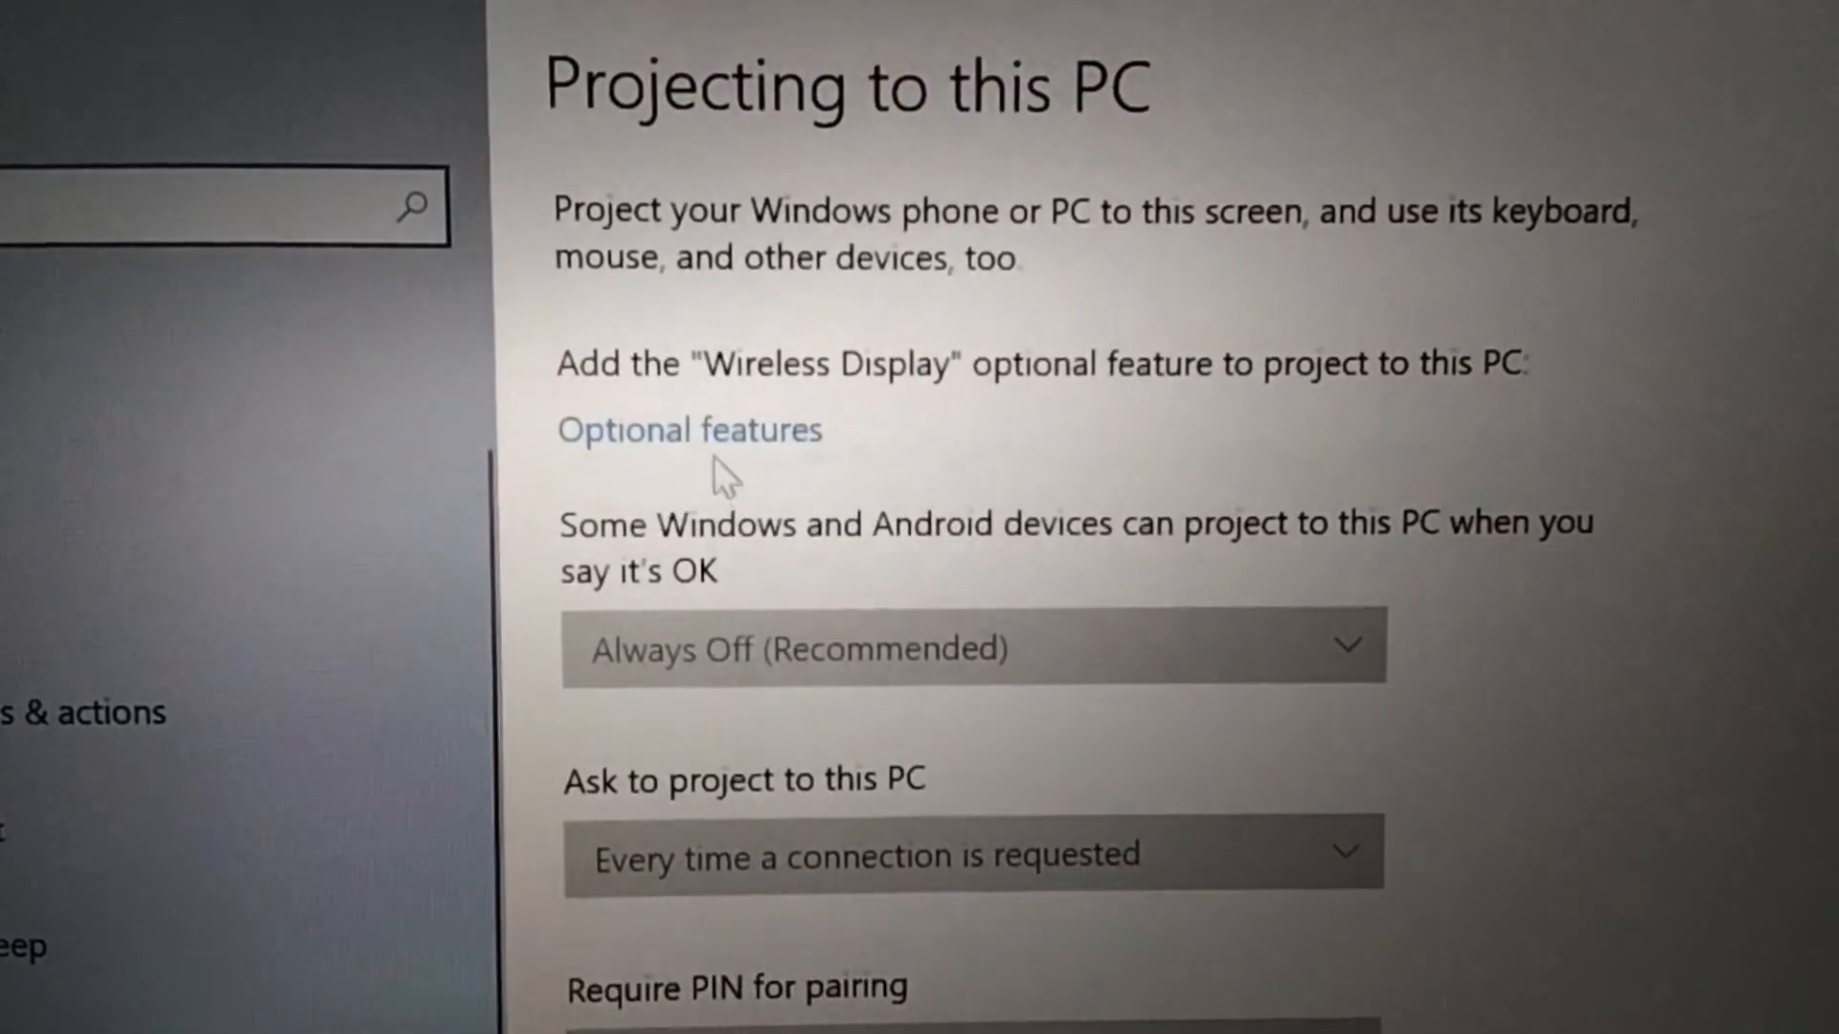
Step: Find Wireless Display in optional features via 'wire' and mark it for installation
click(690, 429)
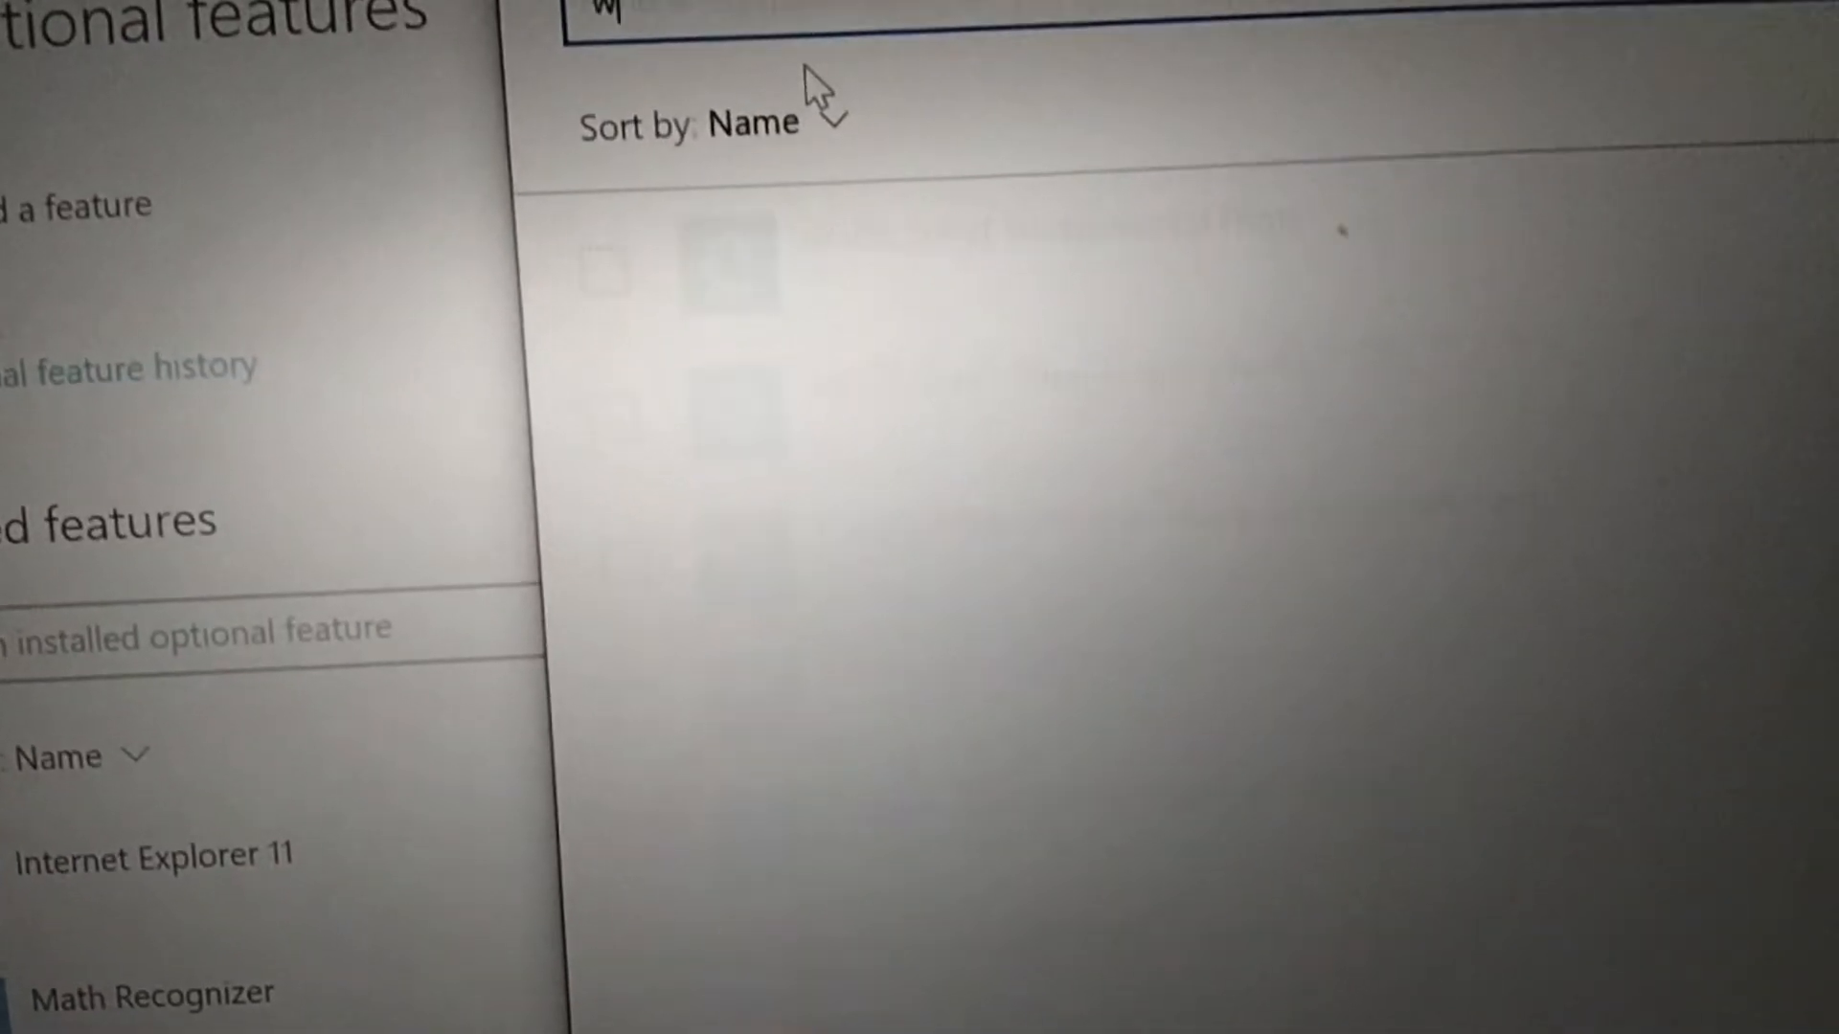
text(wire)
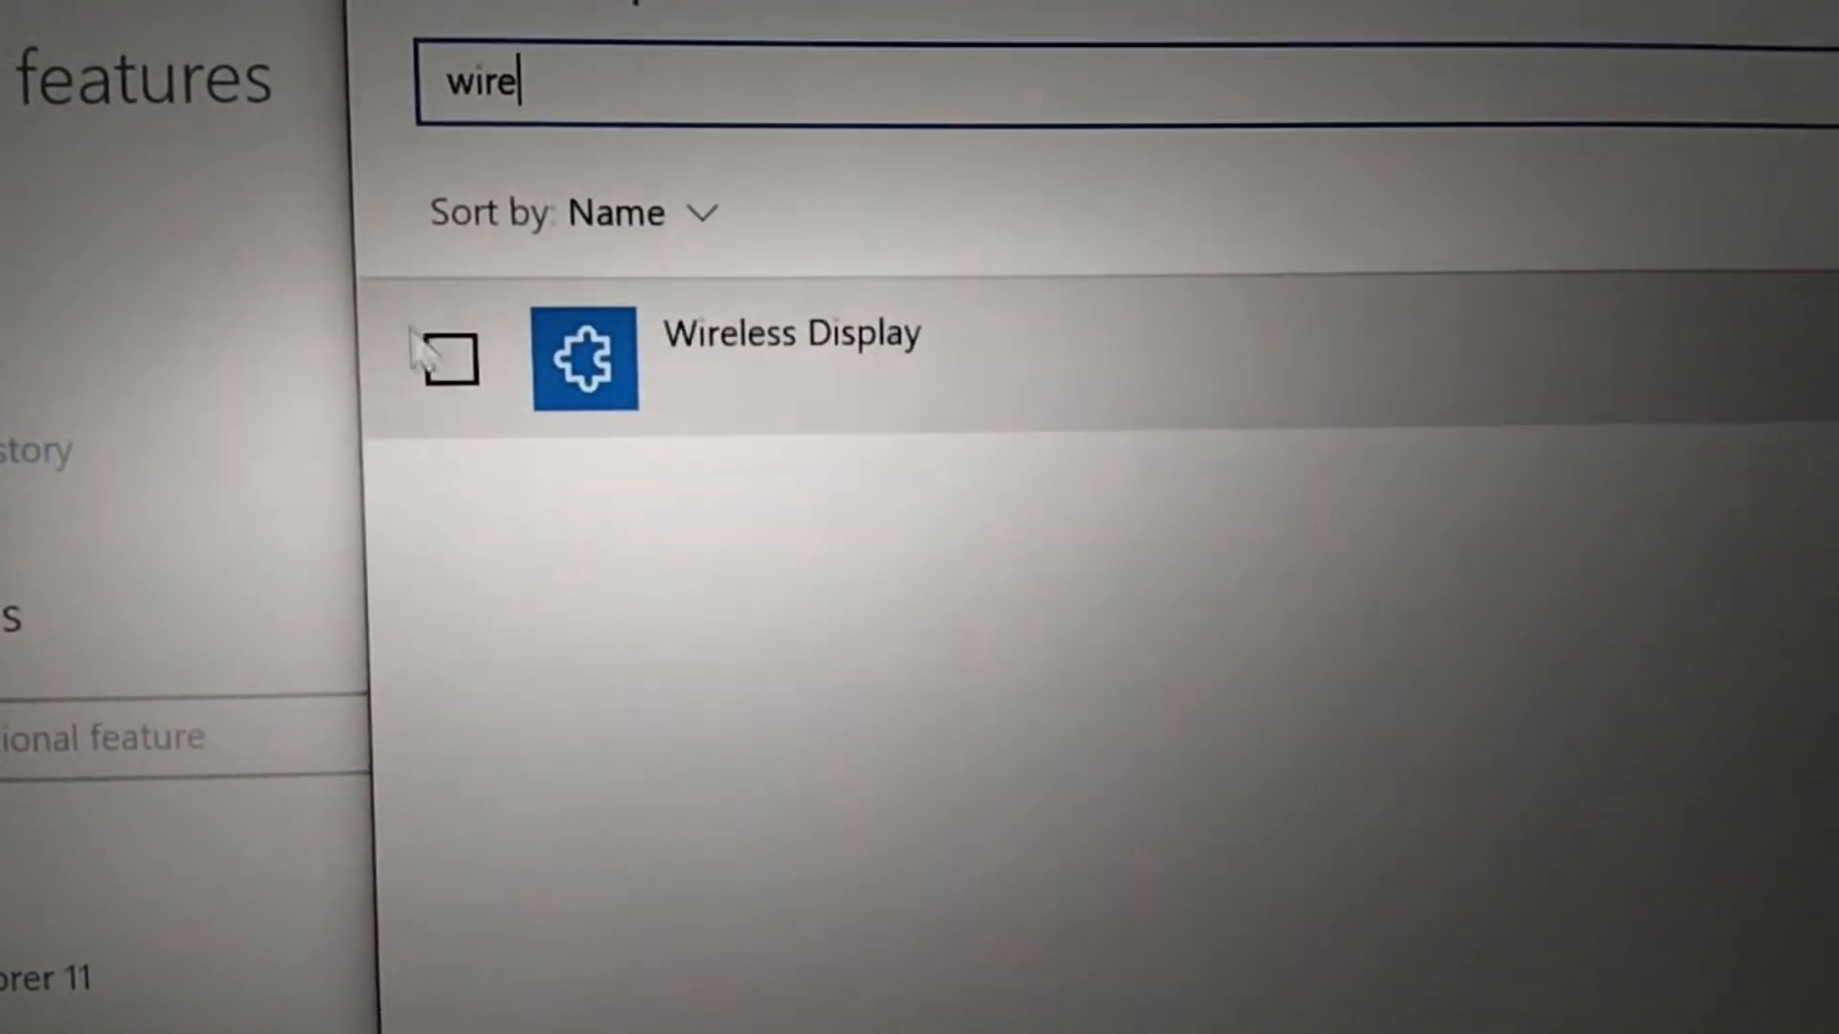
click(443, 360)
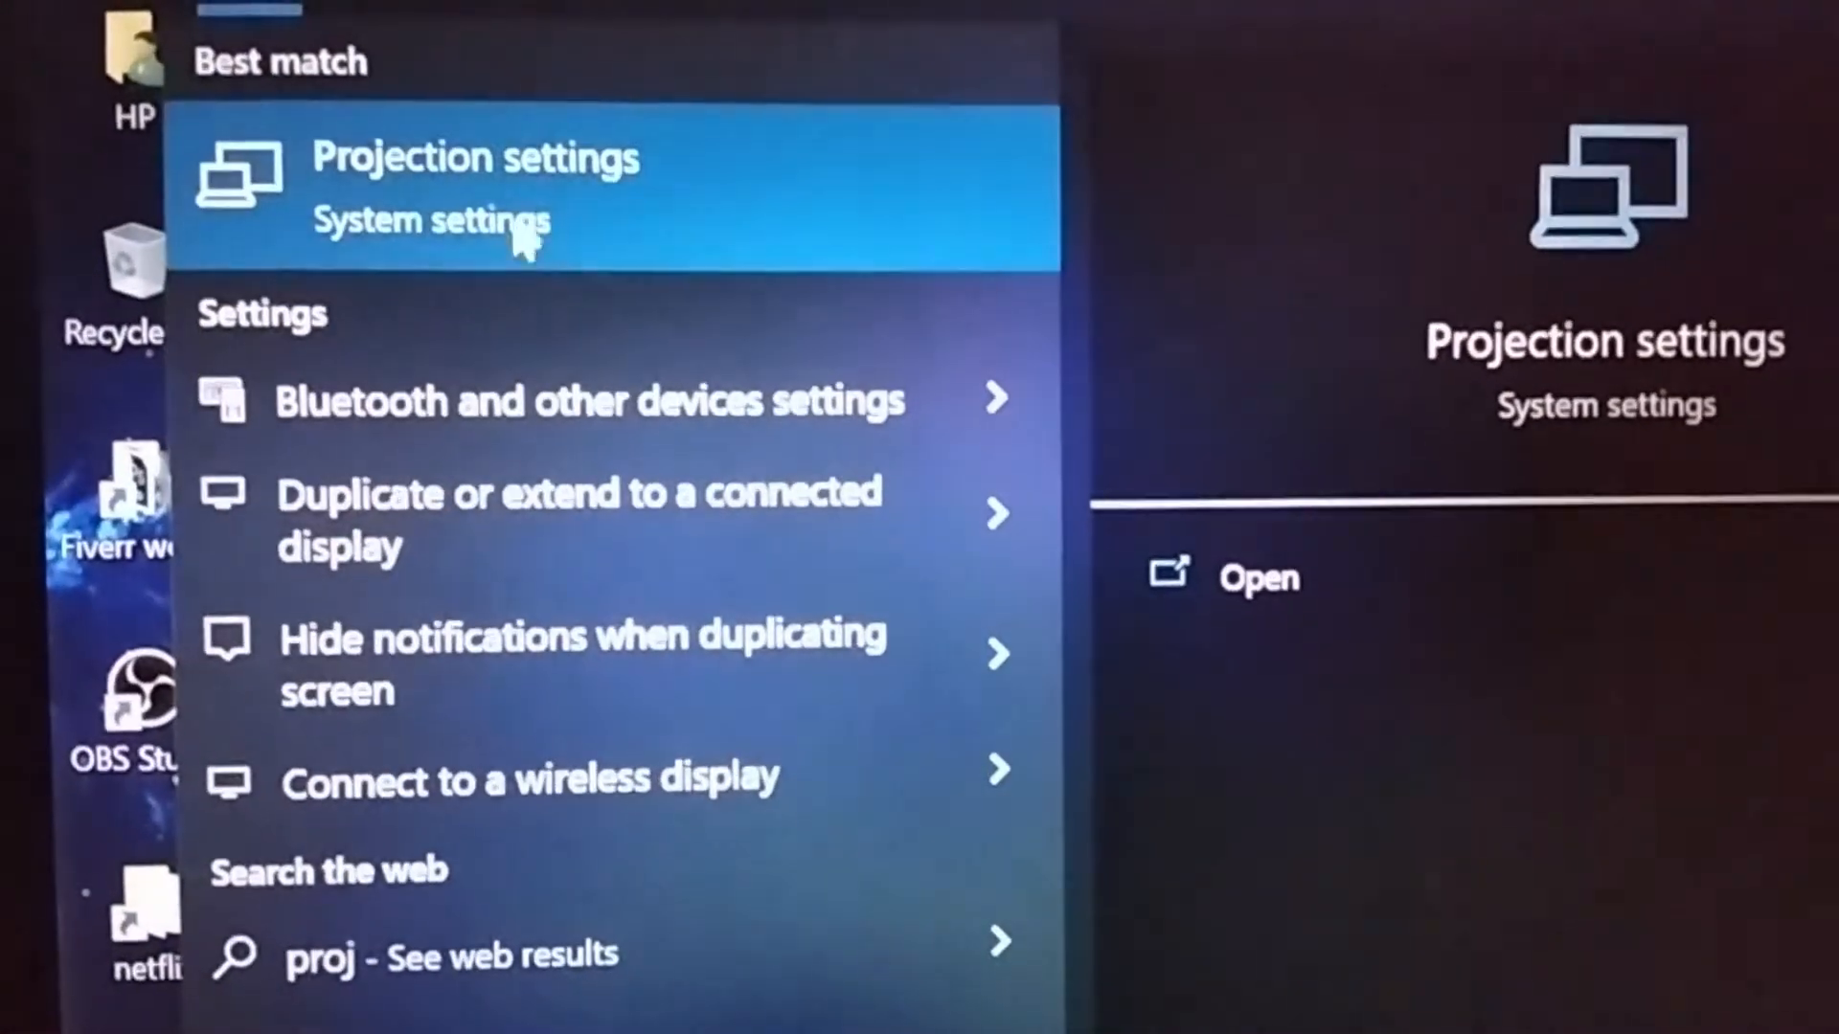
Step: Set projecting to Available everywhere and review the ask-to-project choices
click(475, 157)
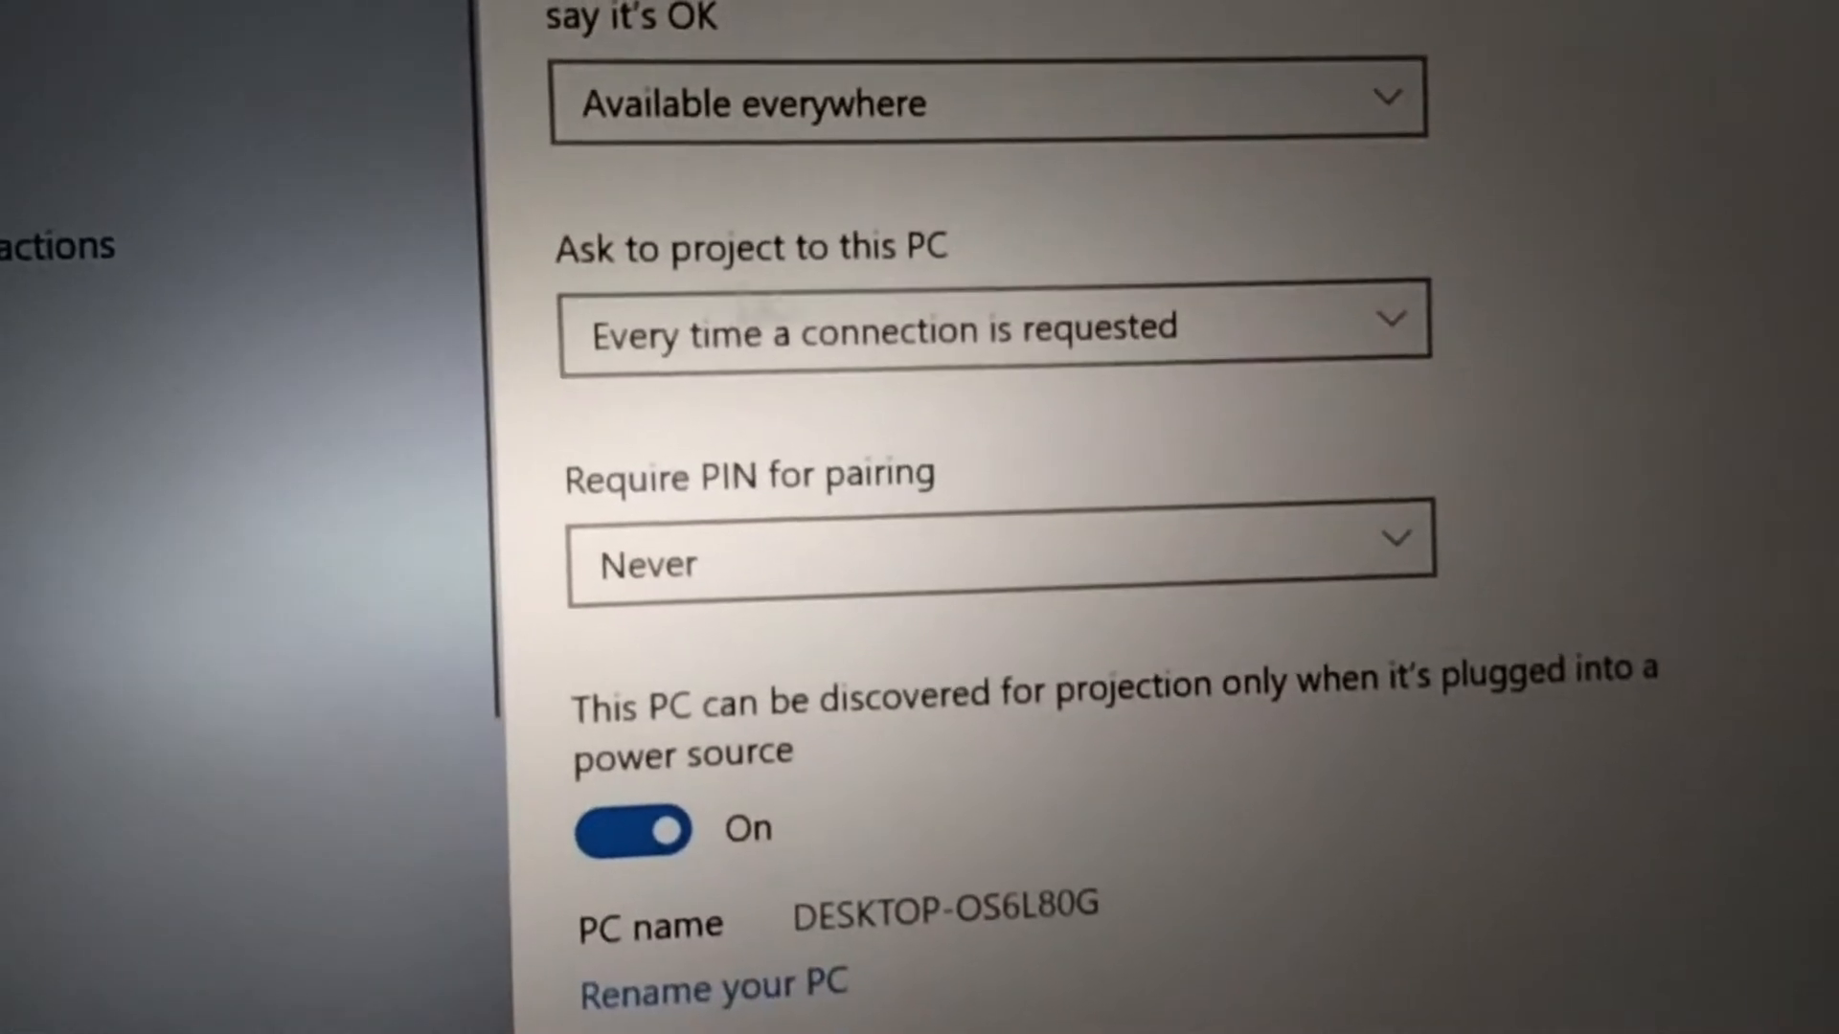
click(952, 333)
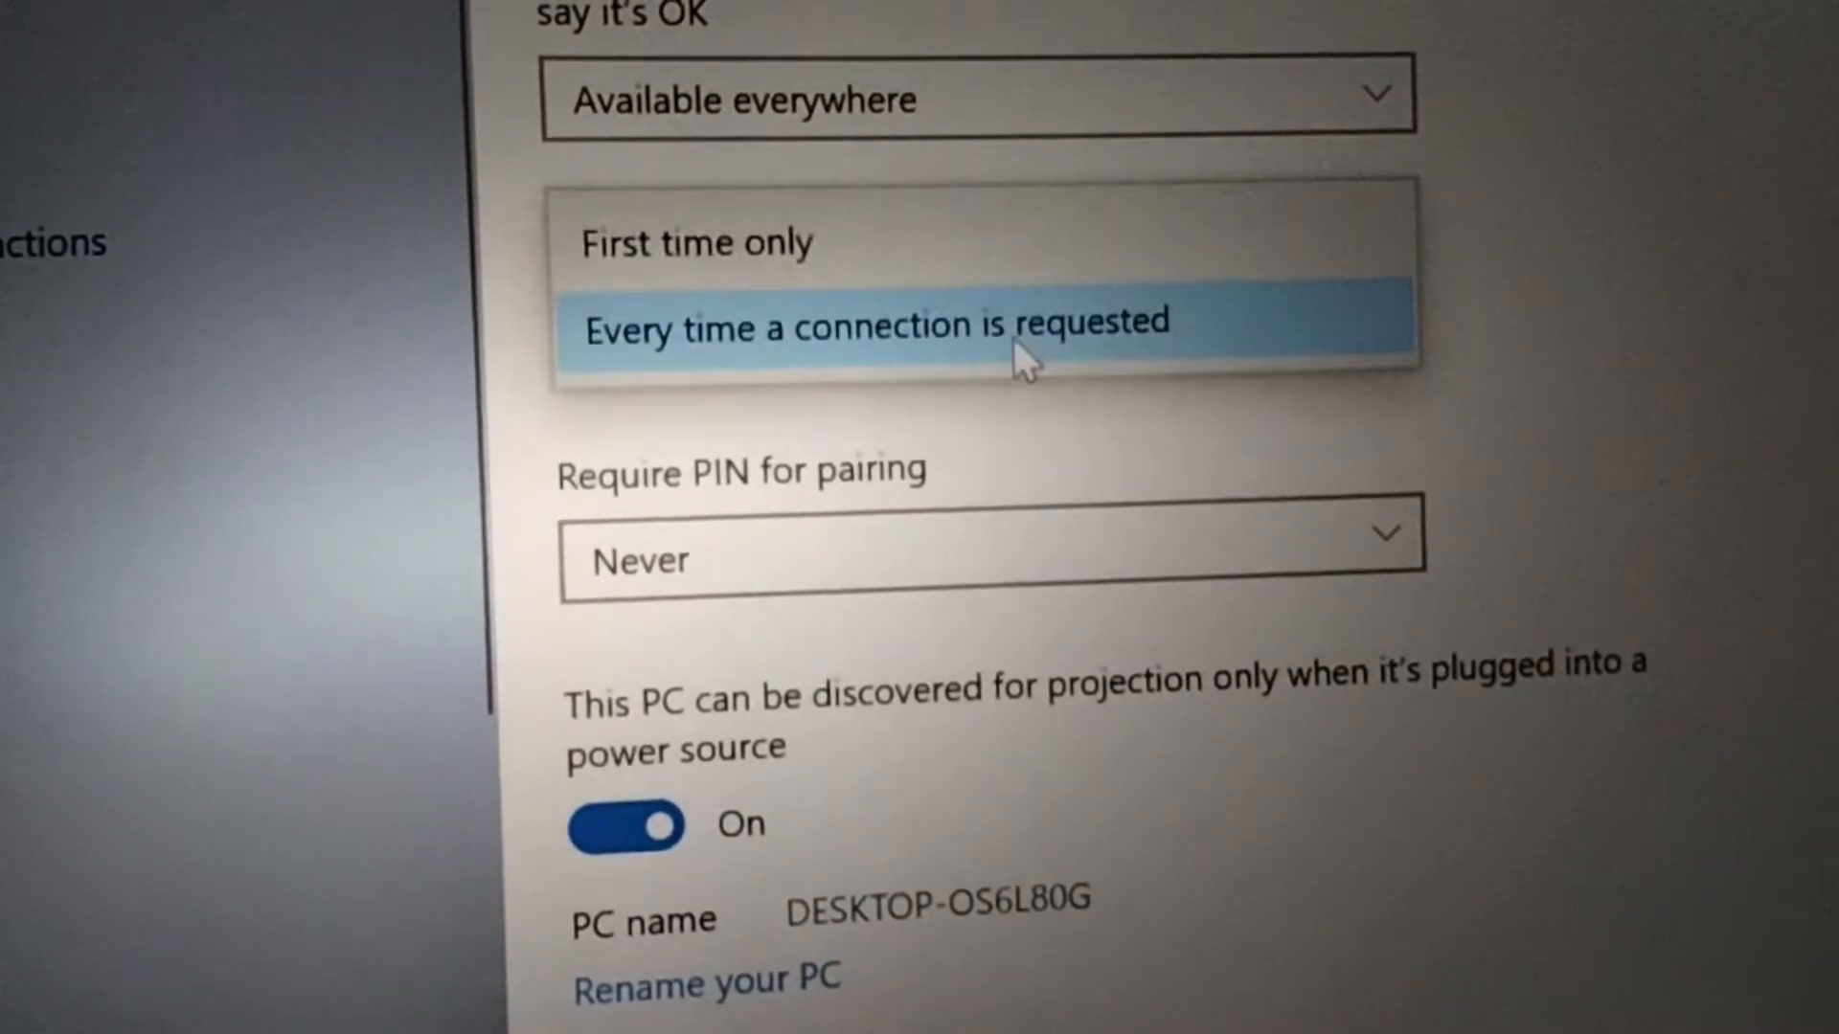